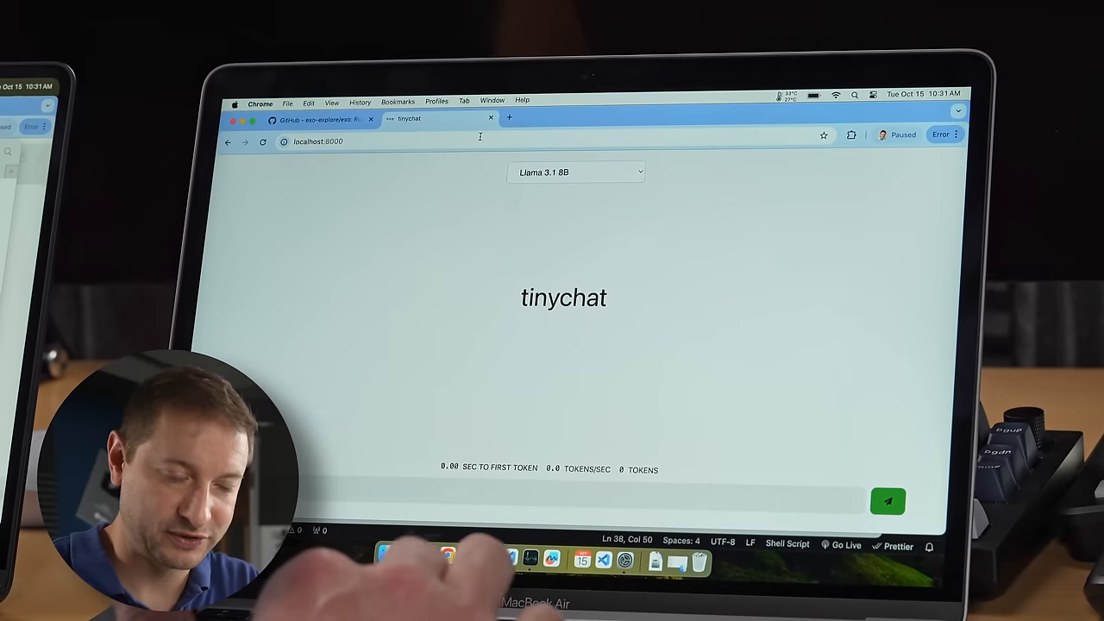
Step: Choose Llama 3.2 1B from the model list and send it the greeting 'hi'
{"action": "left_click", "coordinate": [574, 172]}
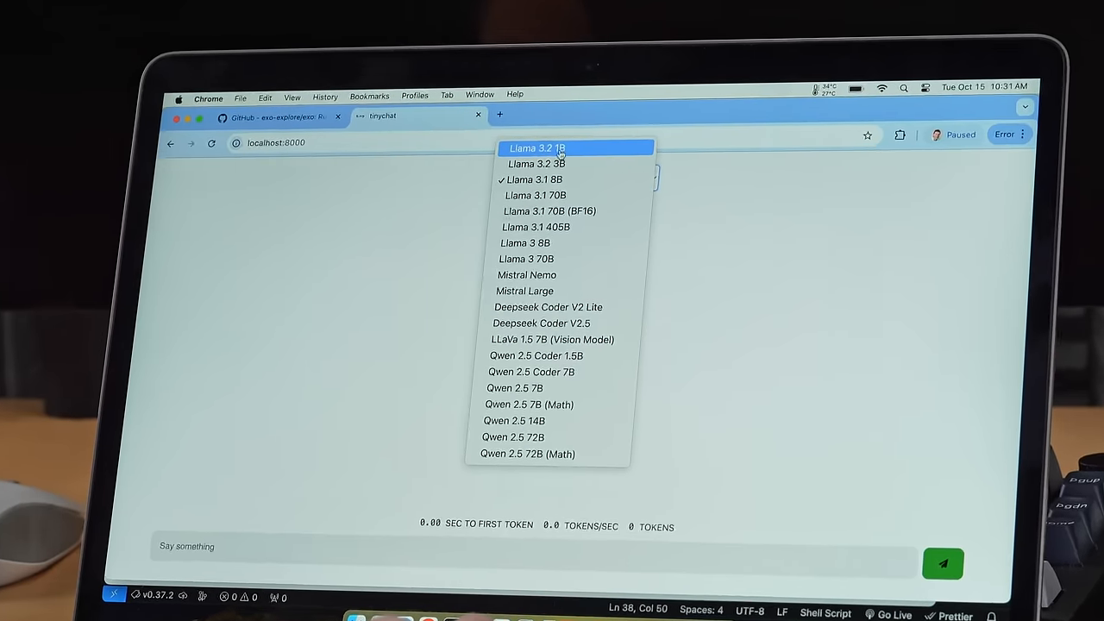
{"action": "left_click", "coordinate": [535, 149]}
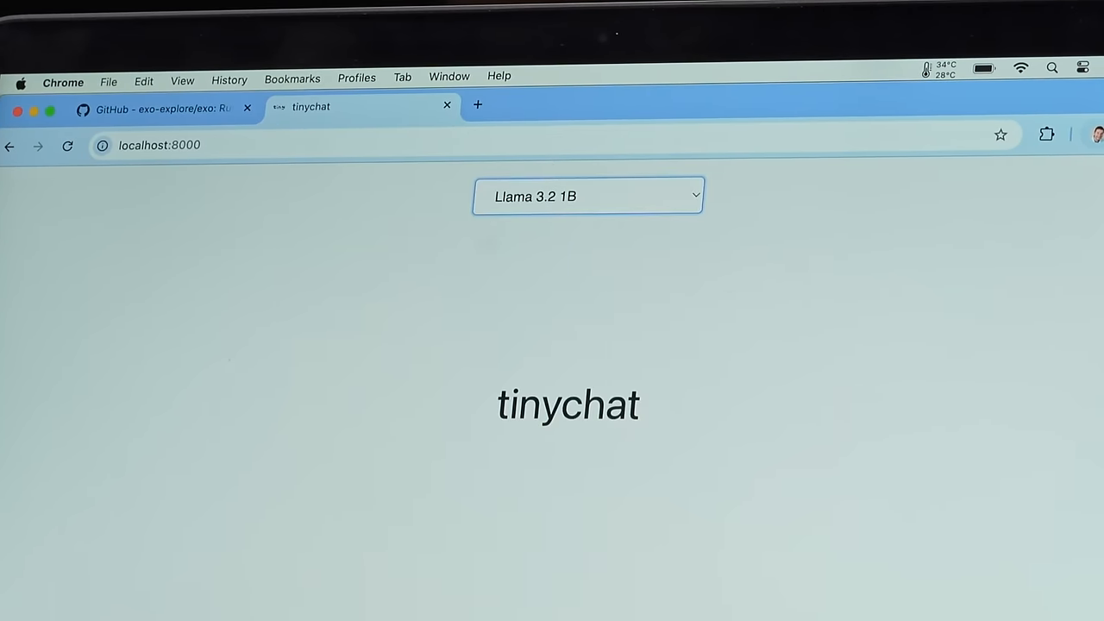
{"action": "type", "text": "hi"}
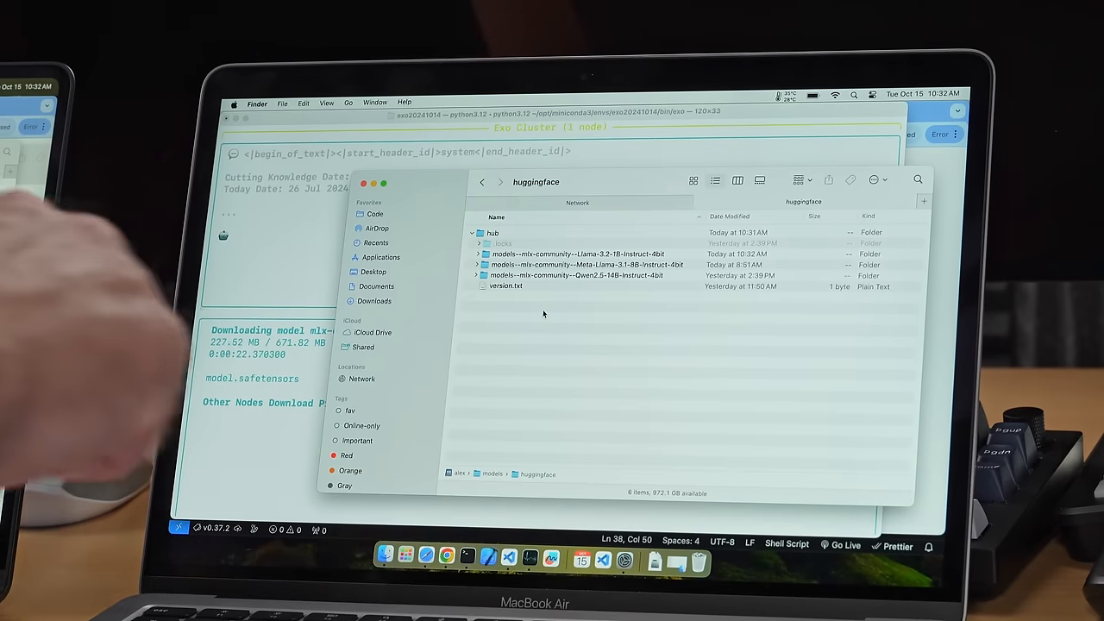
Step: Close the huggingface models folder so the Exo cluster terminal shows again
{"action": "left_click", "coordinate": [587, 253]}
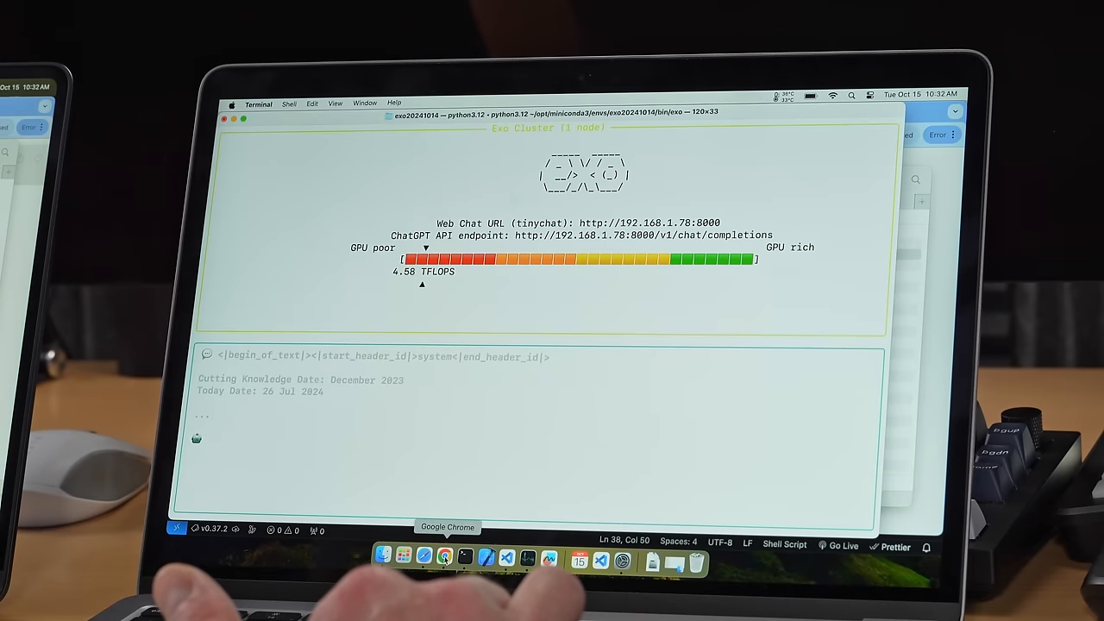
Step: Bring the tinychat page back to front to see Llama 3.2 1B's reply
{"action": "left_click", "coordinate": [445, 555]}
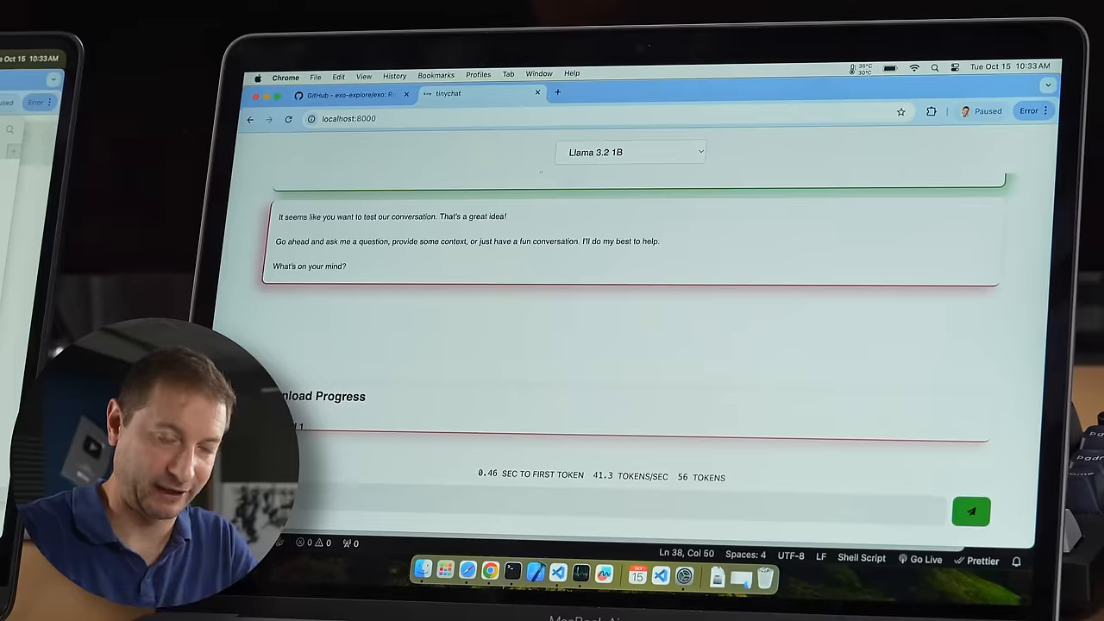
Step: Choose Qwen 2.5 14B from the model list and ask it to 'write me a story'
{"action": "left_click", "coordinate": [629, 152]}
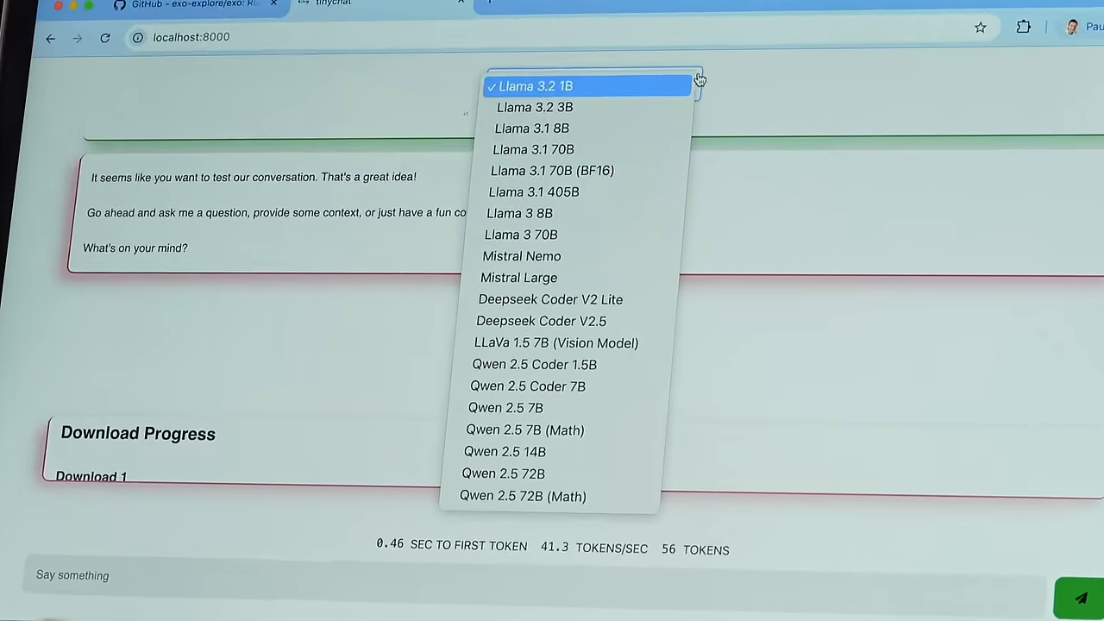
{"action": "left_click", "coordinate": [504, 451]}
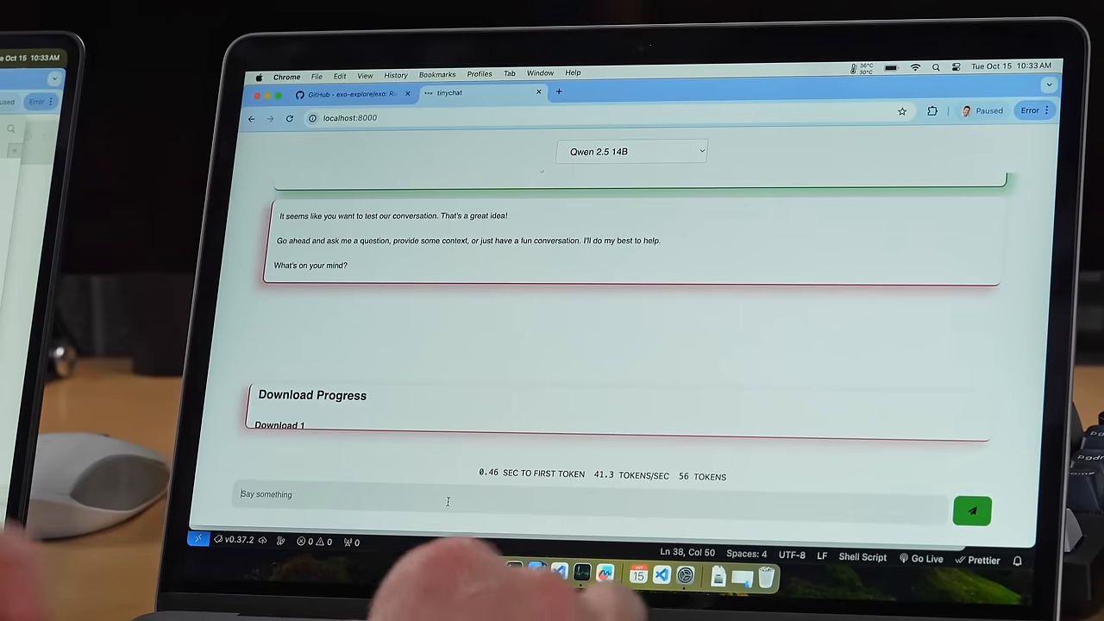
{"action": "type", "text": "ne a"}
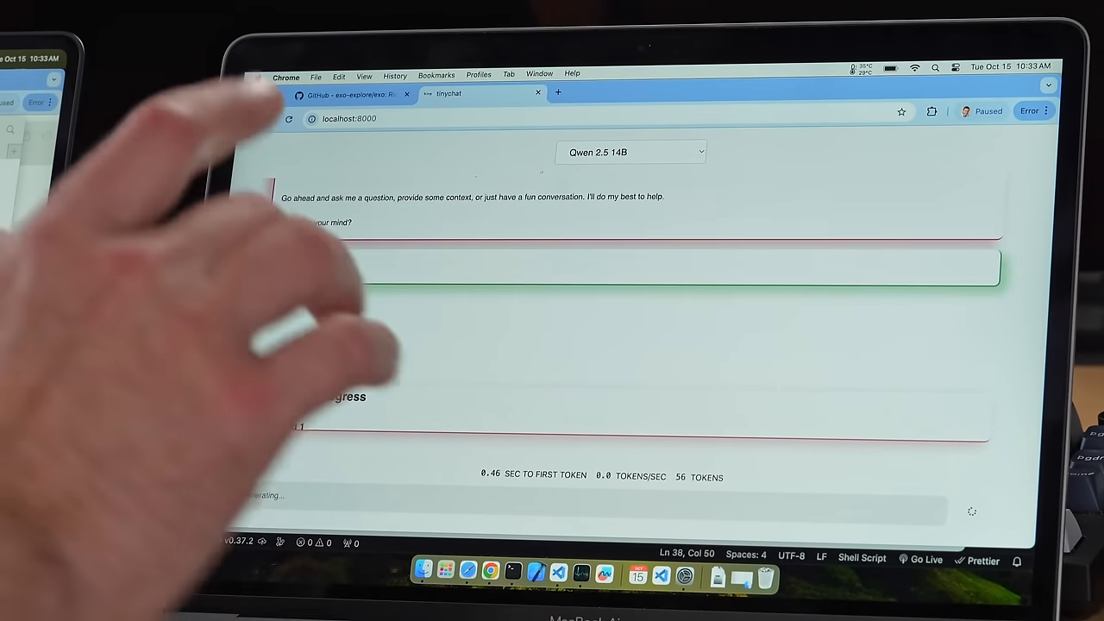
{"action": "type", "text": "write ne a story"}
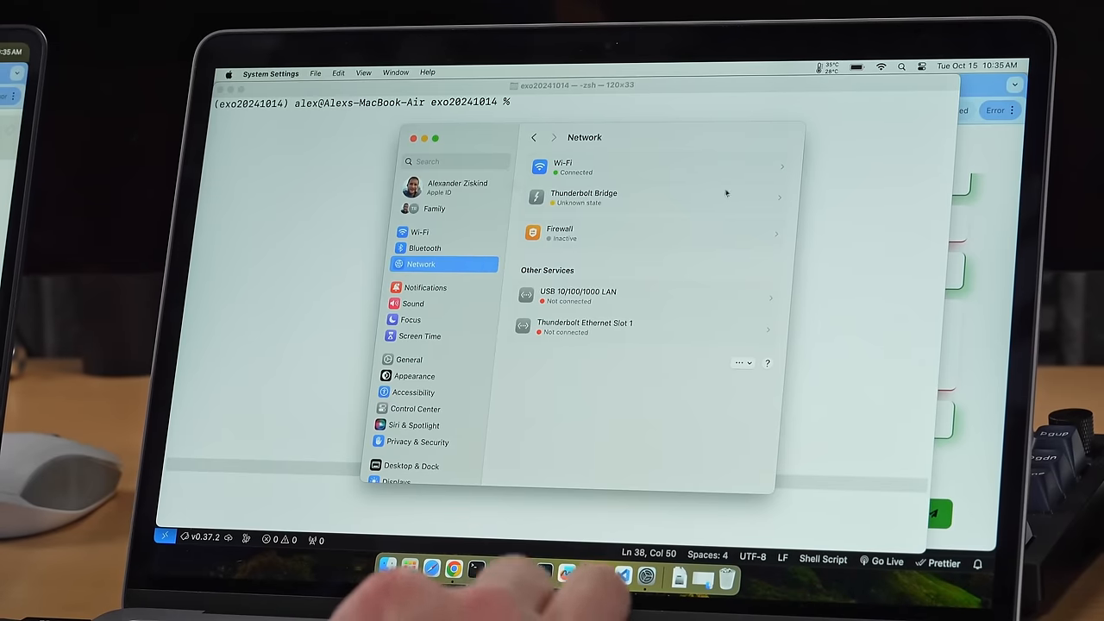
Step: Set Thunderbolt Bridge's Configure IPv4 to Manually in its connection details
{"action": "left_click", "coordinate": [583, 197]}
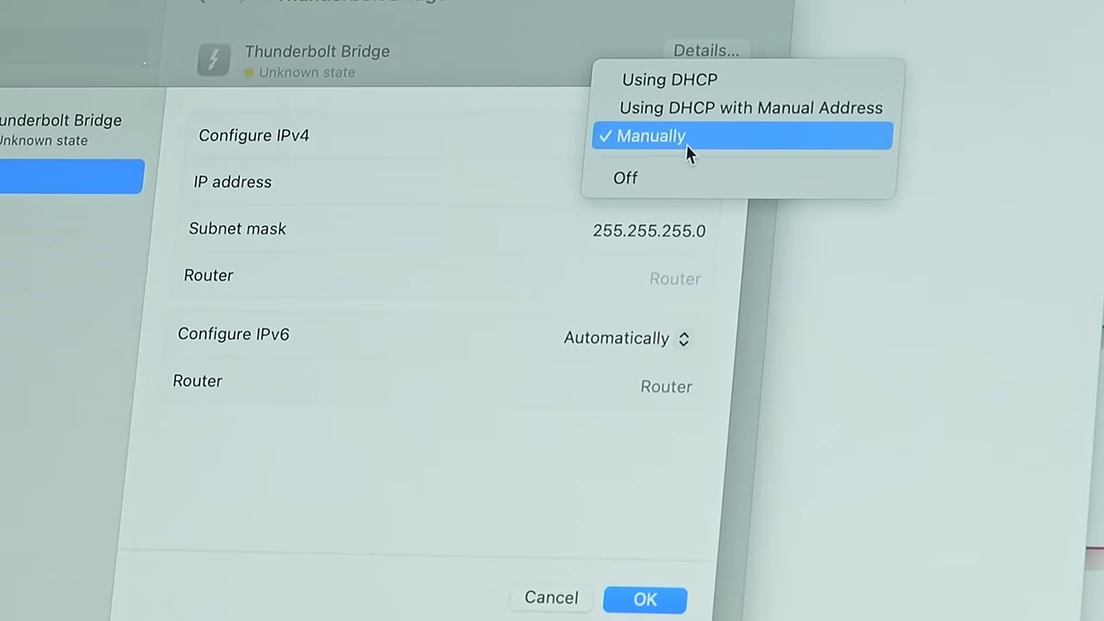
{"action": "left_click", "coordinate": [651, 134]}
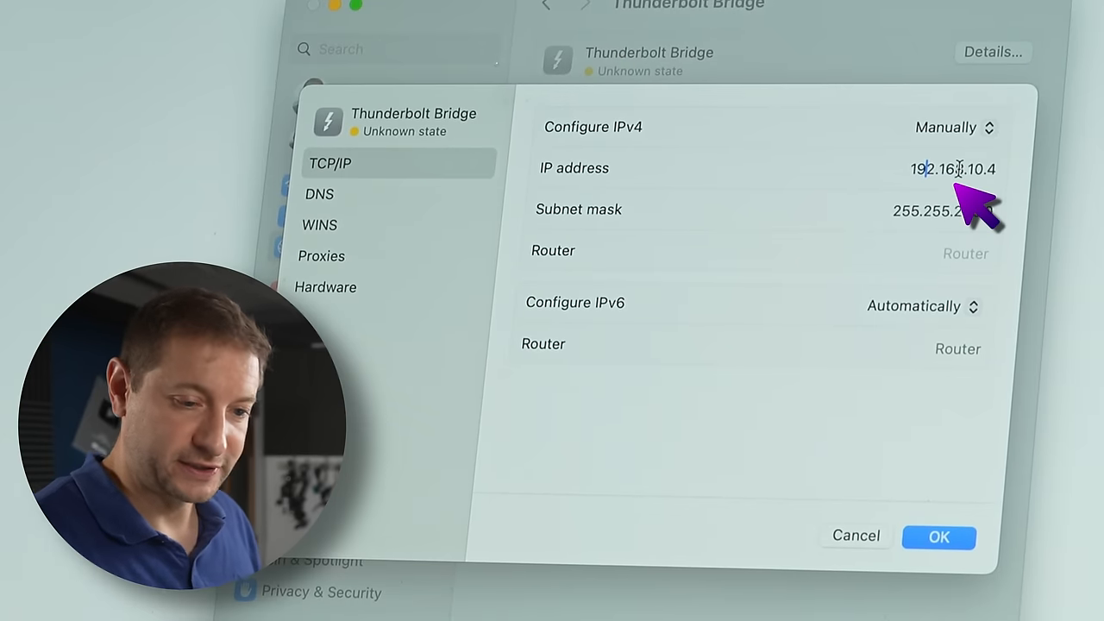